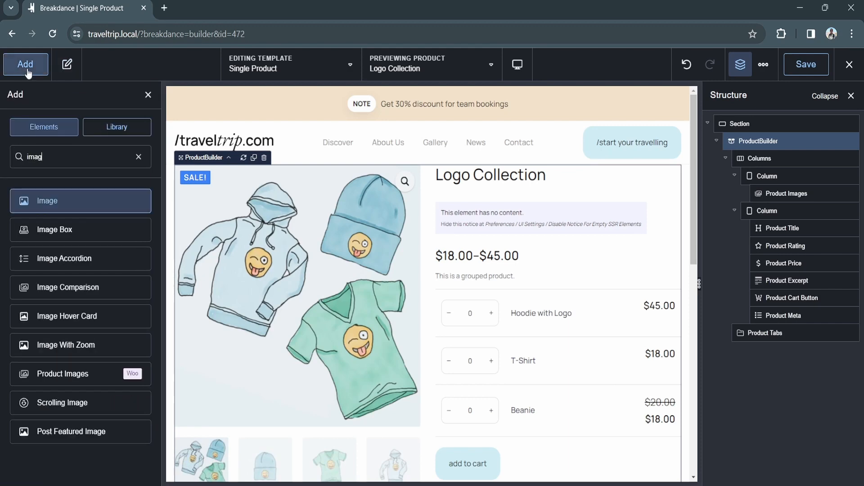
- Add an Image bound to WooCommerce Product Image, then Product Gallery, and delete it
click(80, 201)
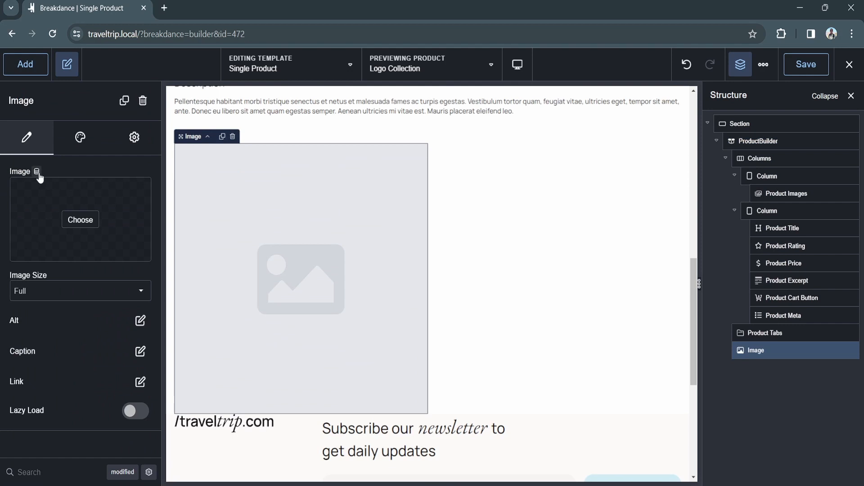
click(37, 171)
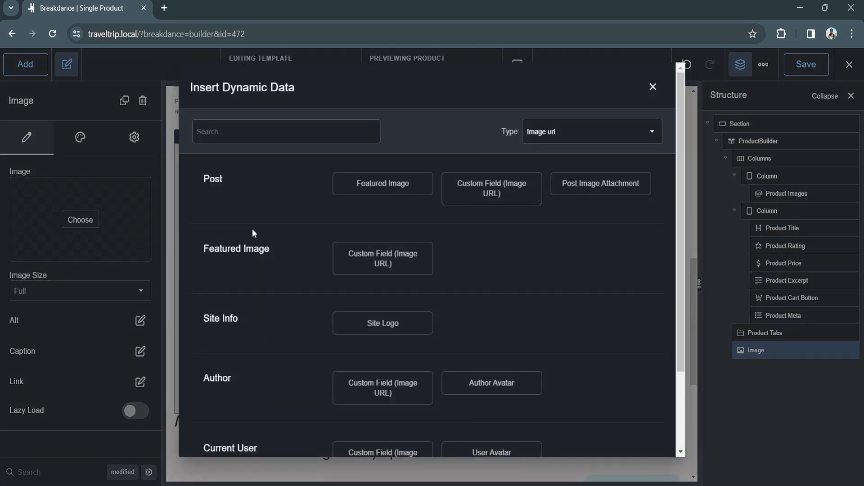
scroll(down, 3)
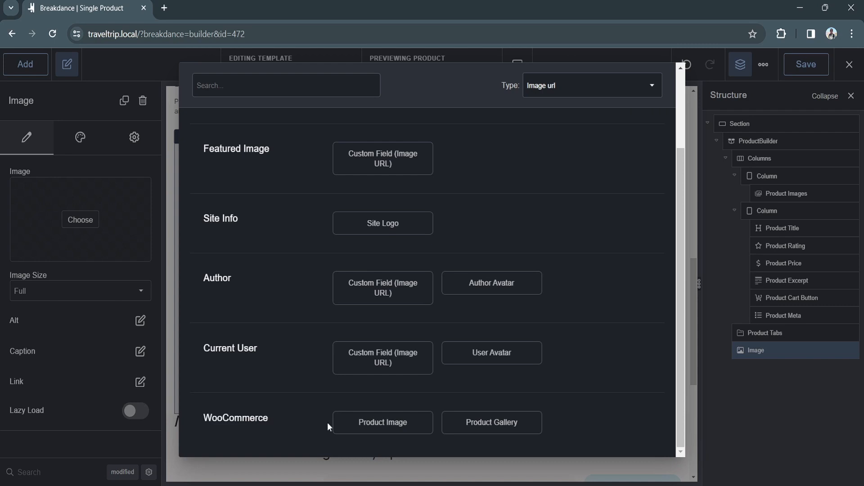
click(383, 422)
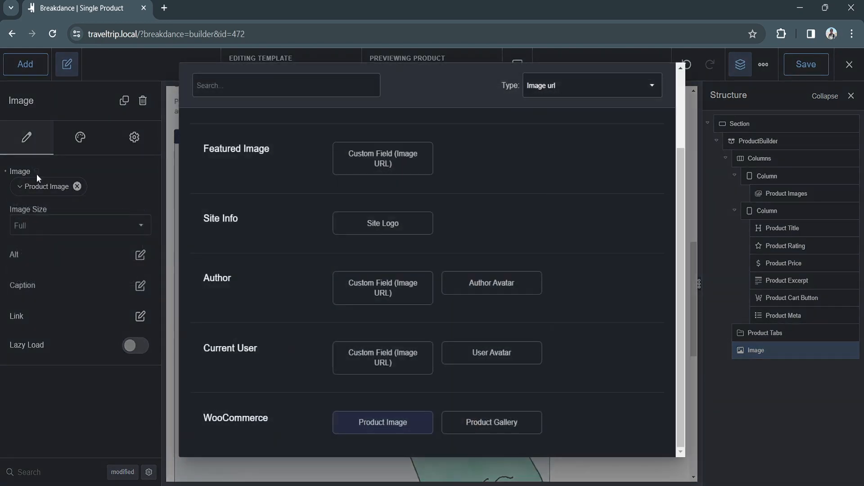
click(492, 422)
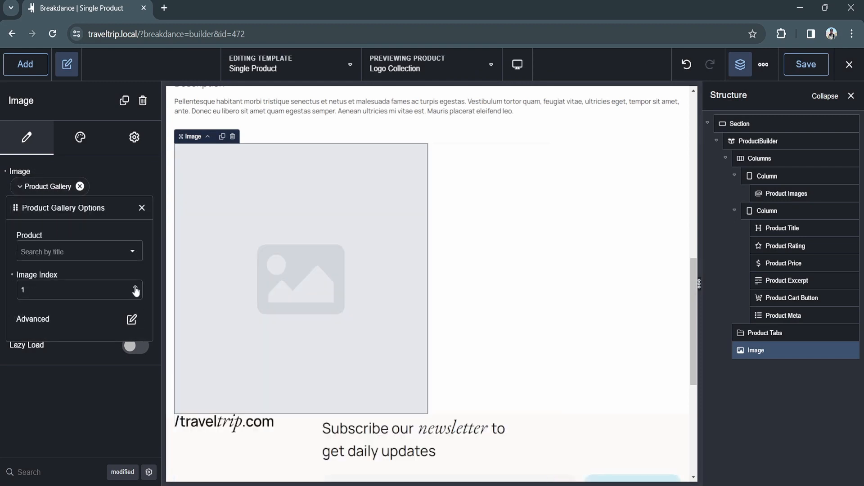
click(135, 286)
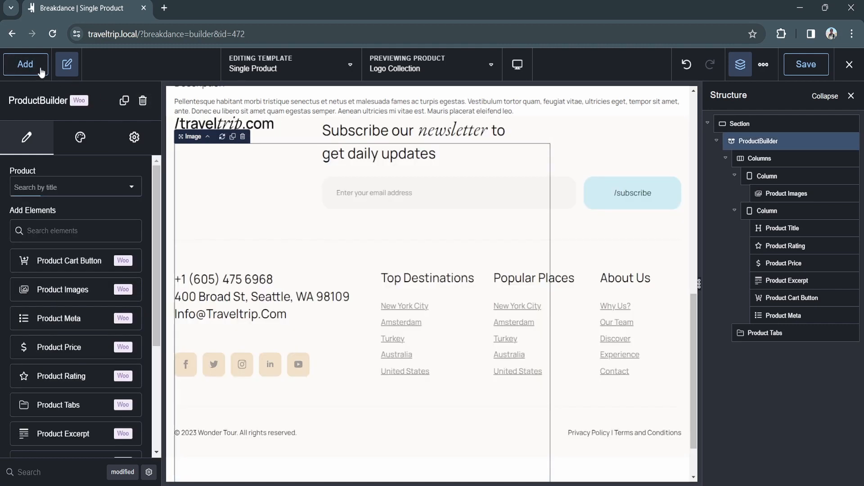
- Add a Gallery element bound to the WooCommerce Product Gallery images
click(26, 64)
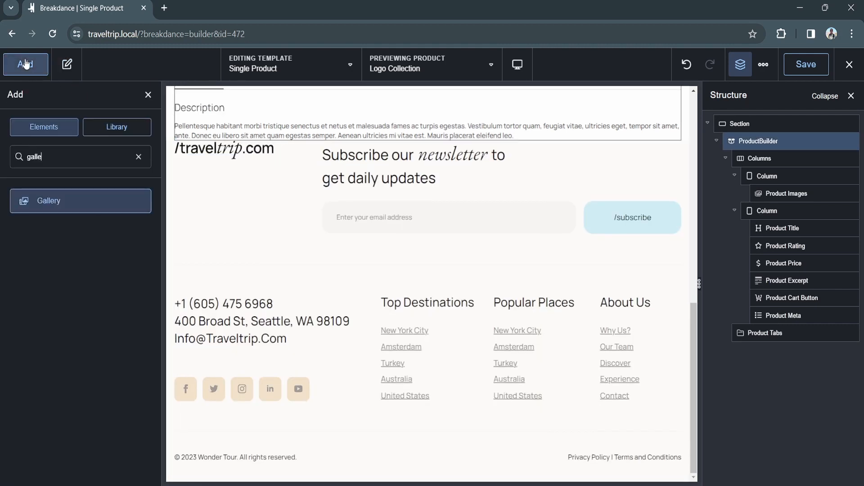
click(80, 201)
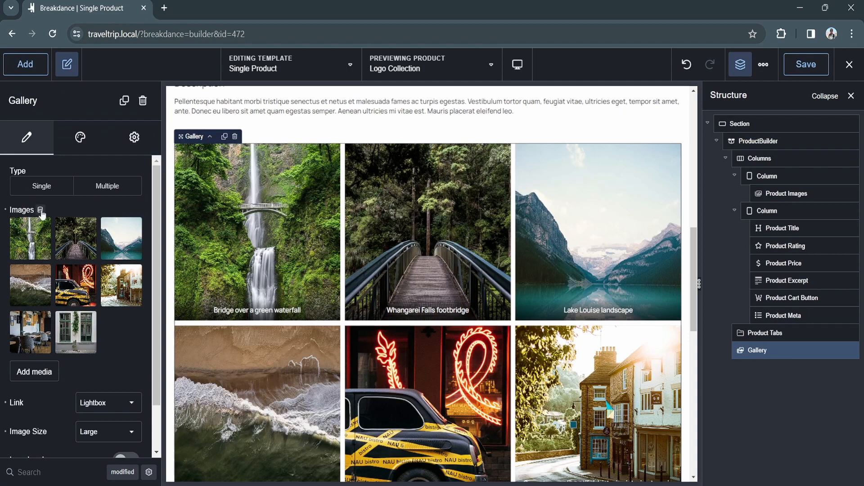
click(39, 210)
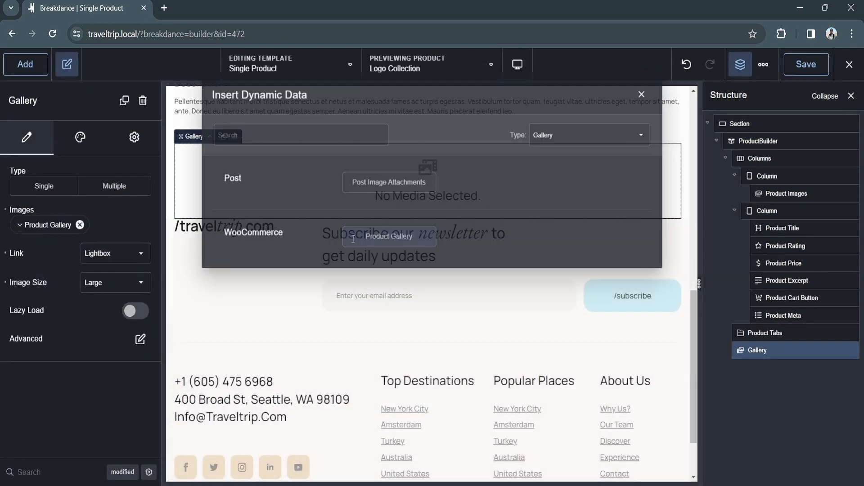
click(388, 236)
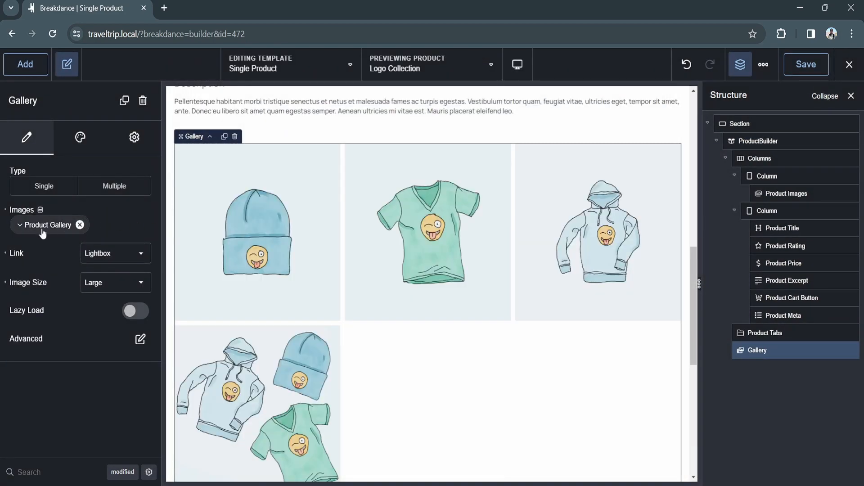
click(19, 225)
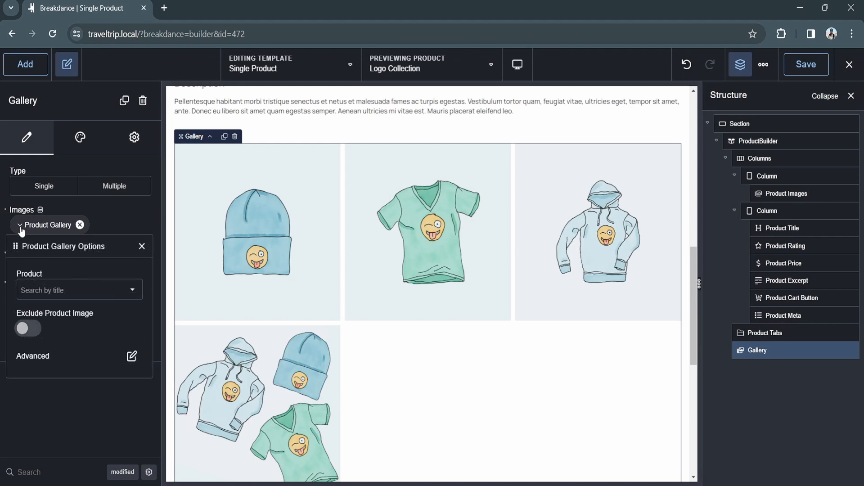
mouse_move(67, 186)
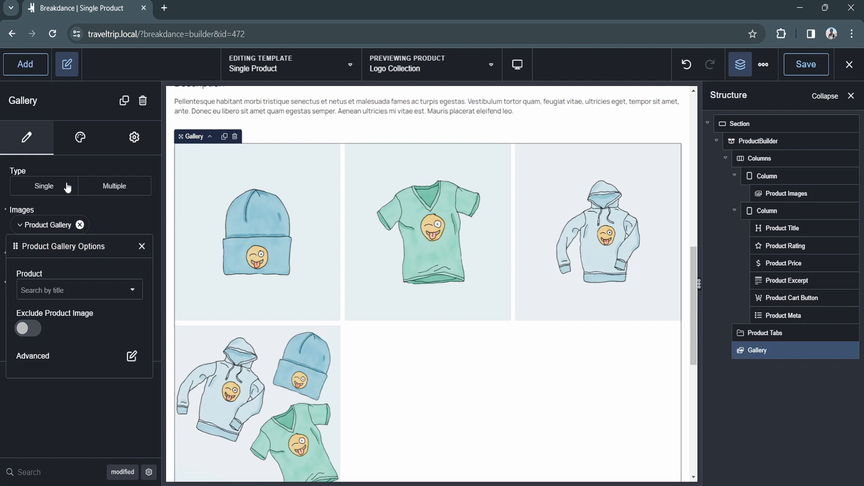
- Set the gallery to 2 columns and exclude the main product image
click(80, 138)
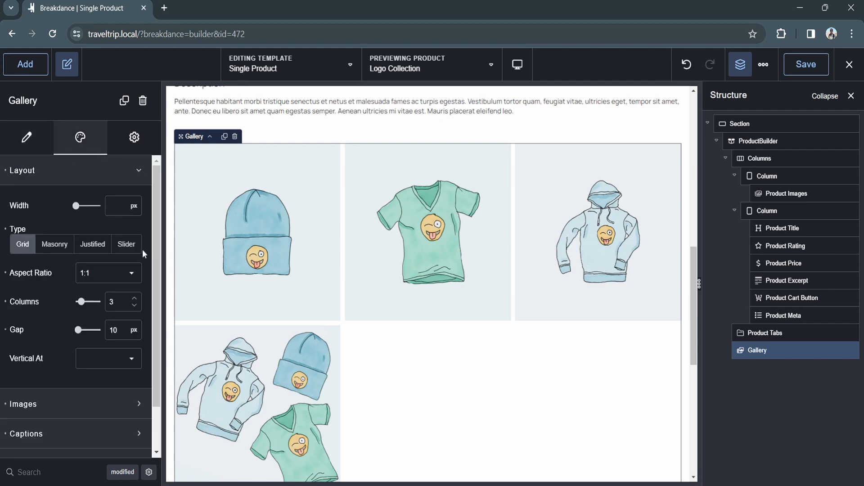
click(134, 305)
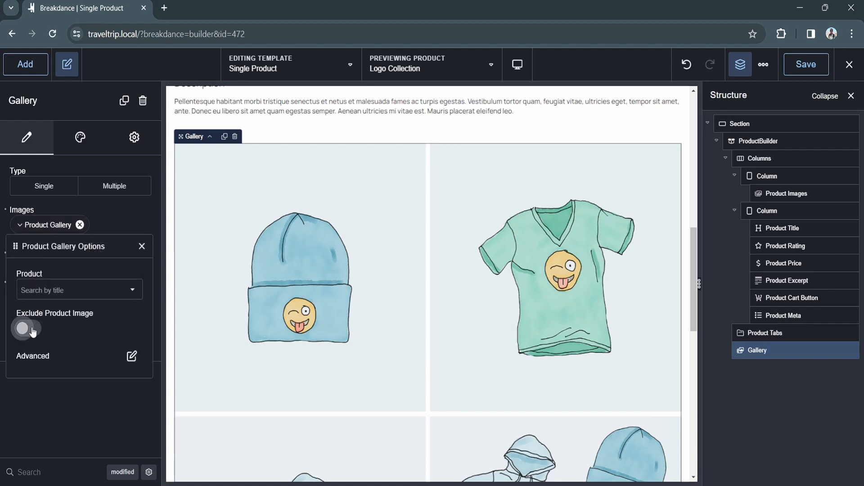
click(26, 326)
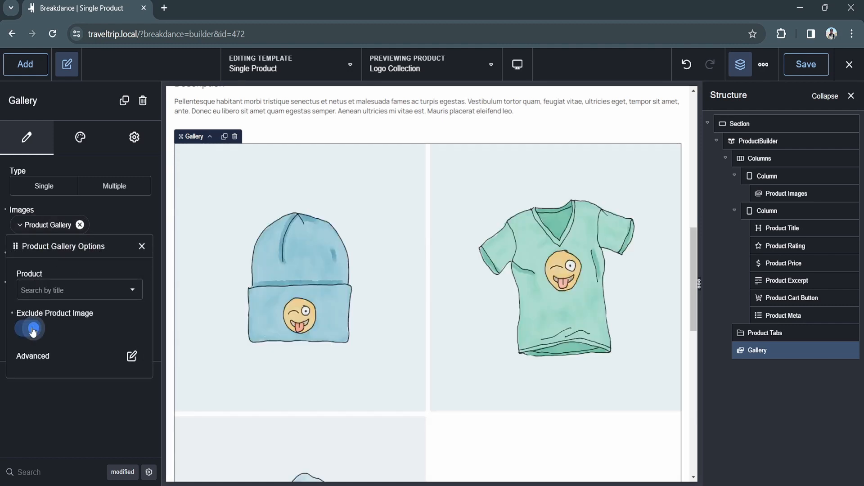
click(30, 328)
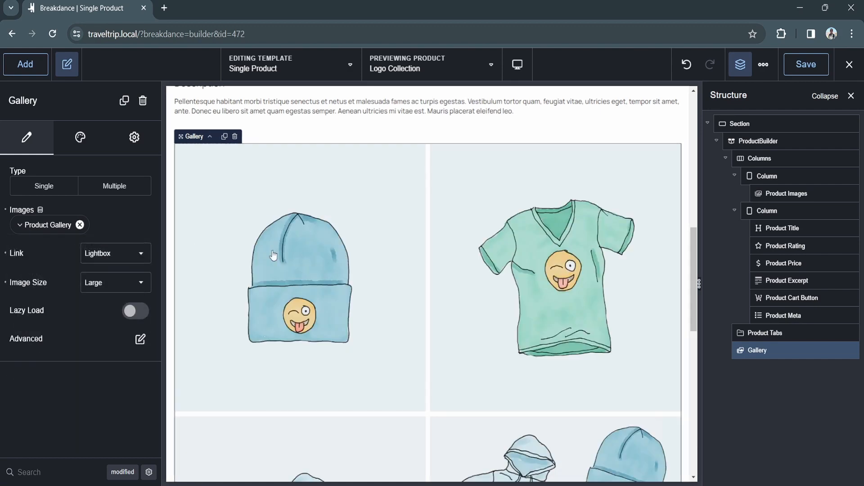
scroll(down, 3)
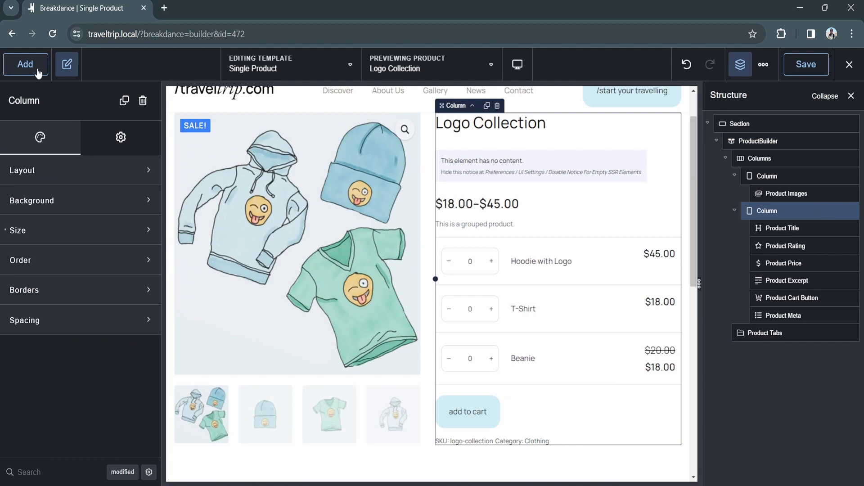
- Add a Text element in the product column bound to WooCommerce Product Price
click(24, 64)
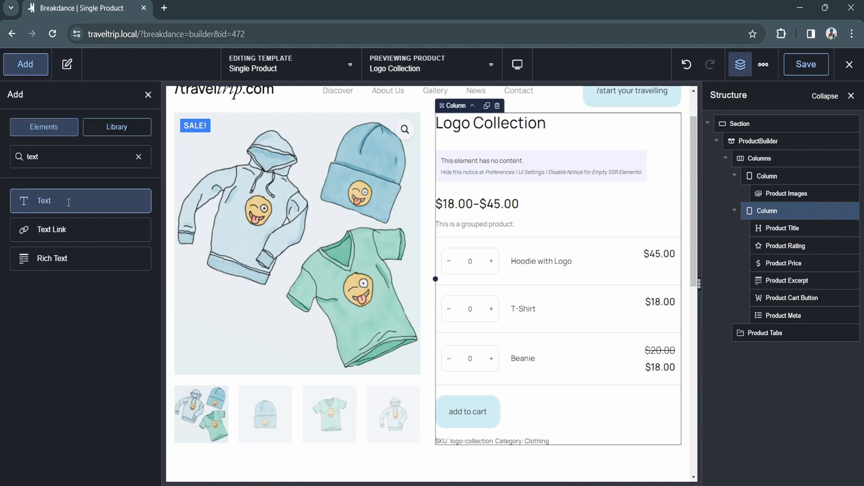
click(80, 200)
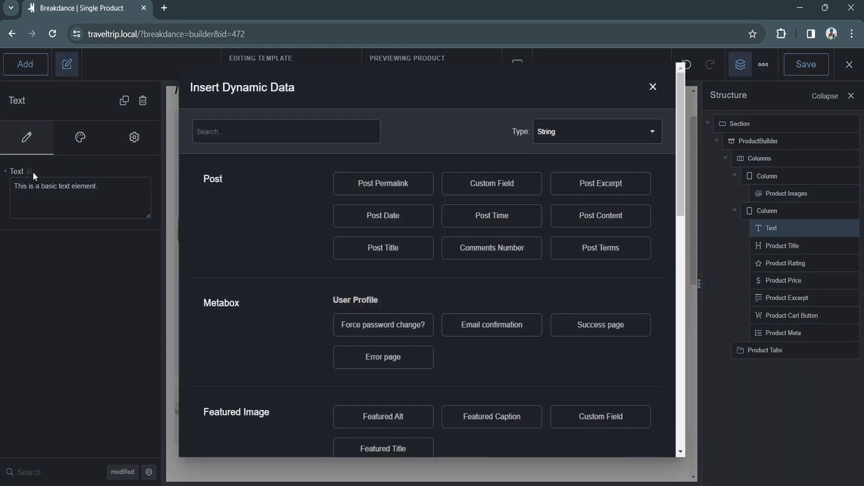
scroll(down, 3)
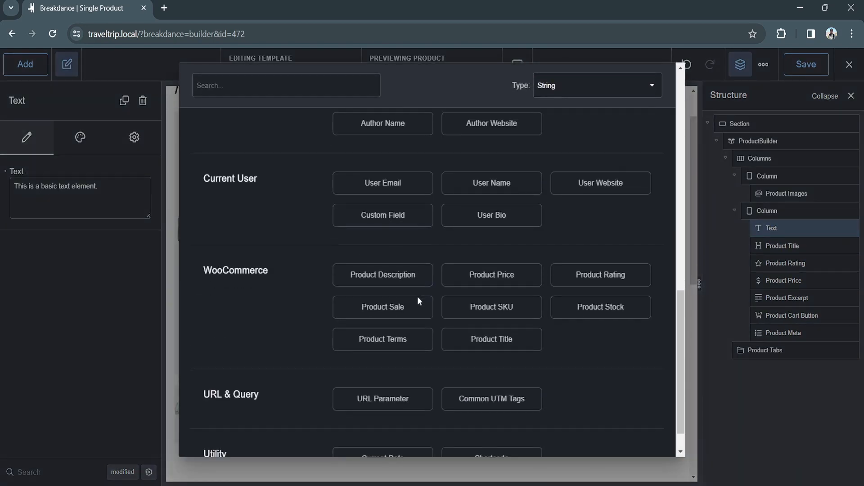
scroll(down, 3)
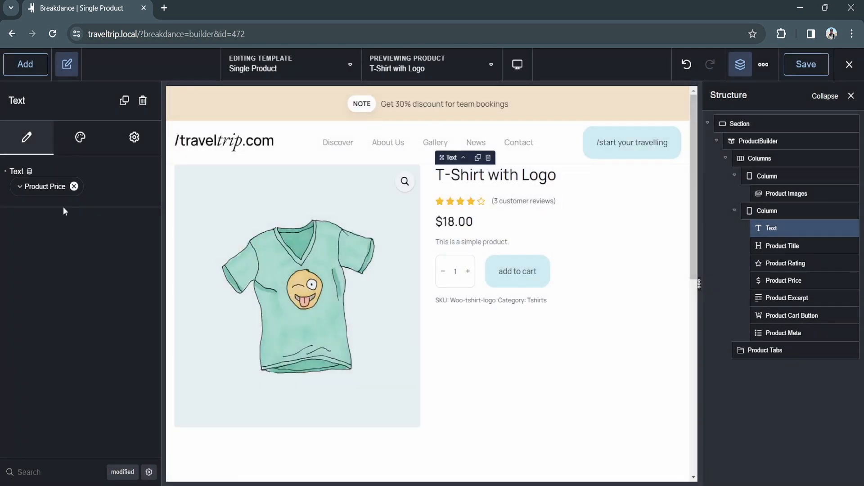
click(45, 187)
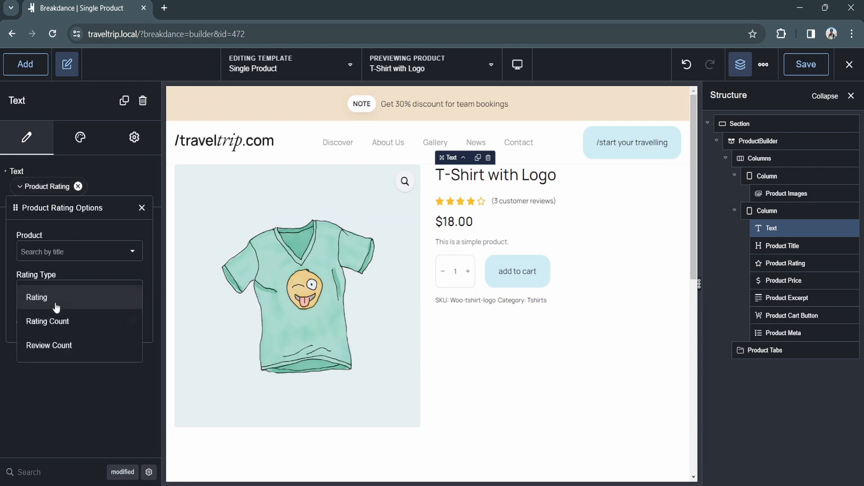
- Set the Product Rating type to Rating, then Rating Count
click(37, 297)
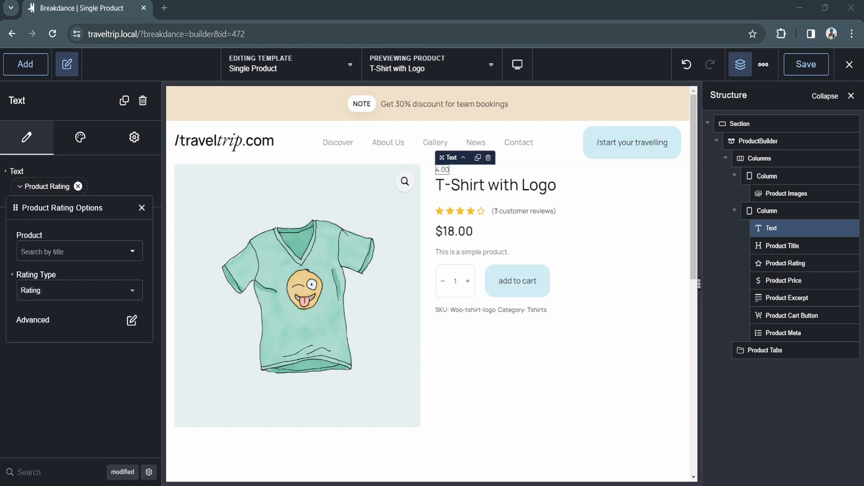
click(78, 291)
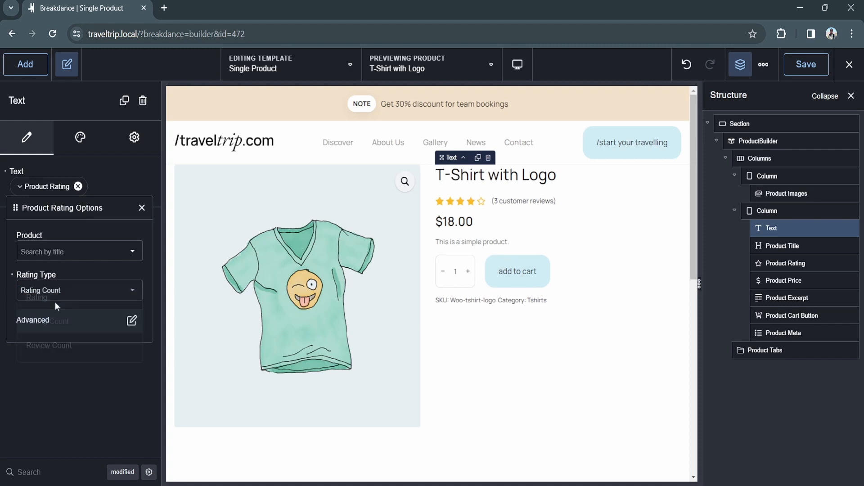
click(78, 290)
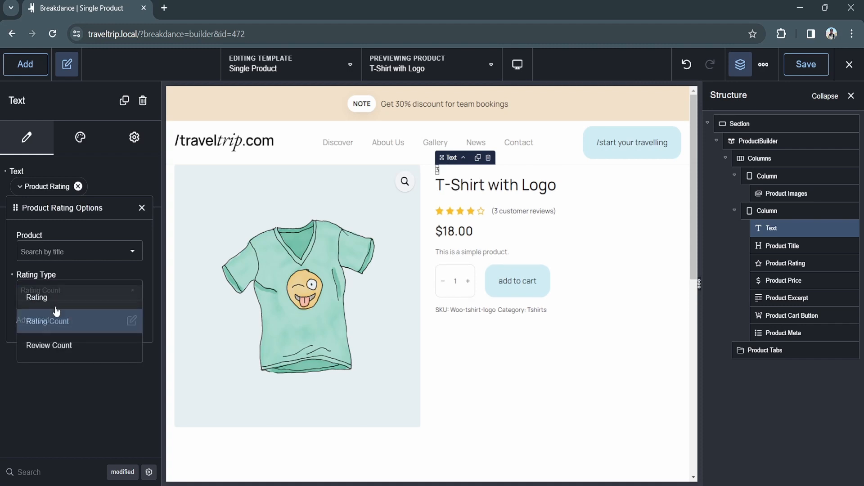
click(48, 345)
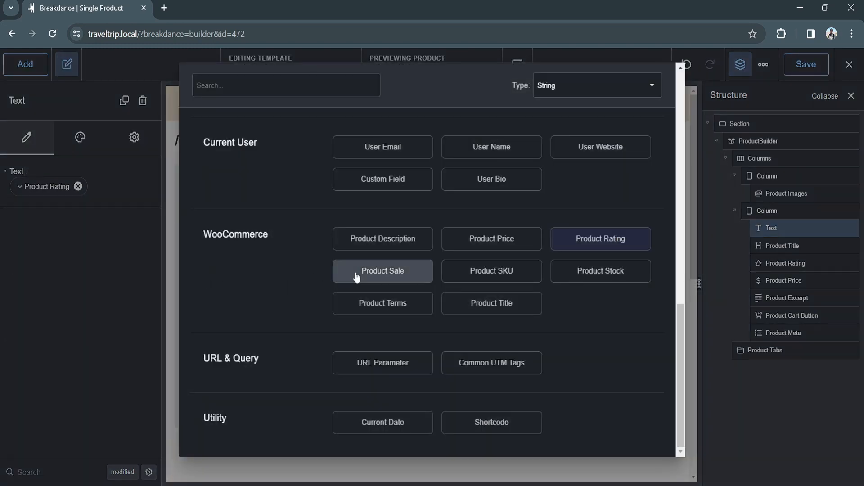
- Rebind the text to Product Sale, Product SKU, then Product Stock
click(383, 271)
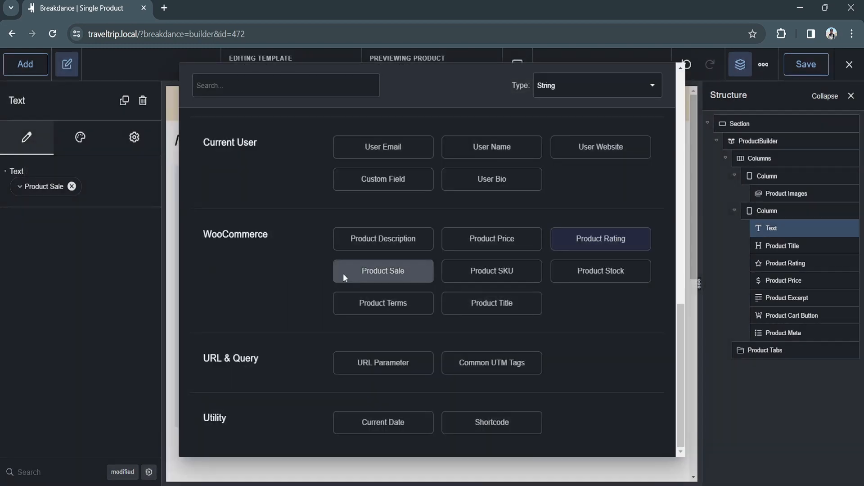
click(382, 270)
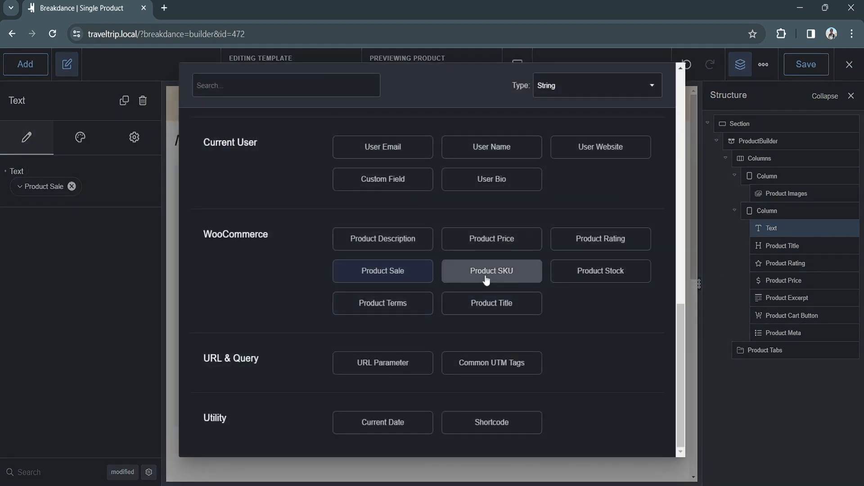
click(491, 271)
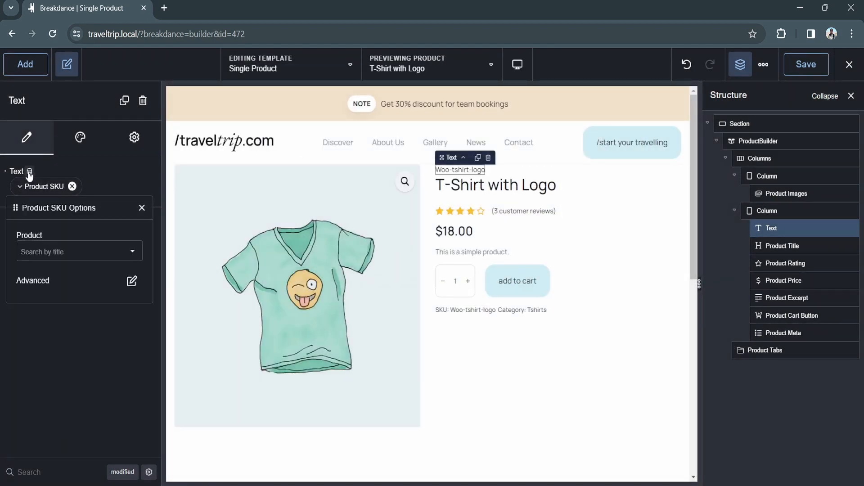
click(71, 186)
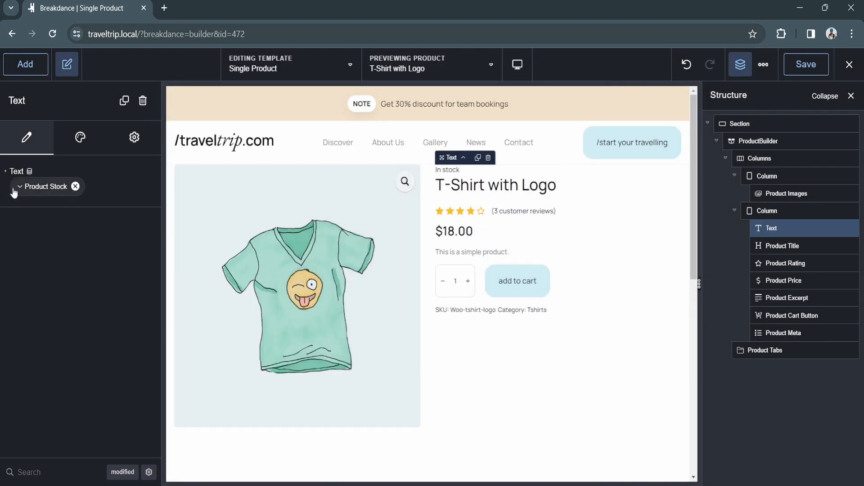
click(46, 187)
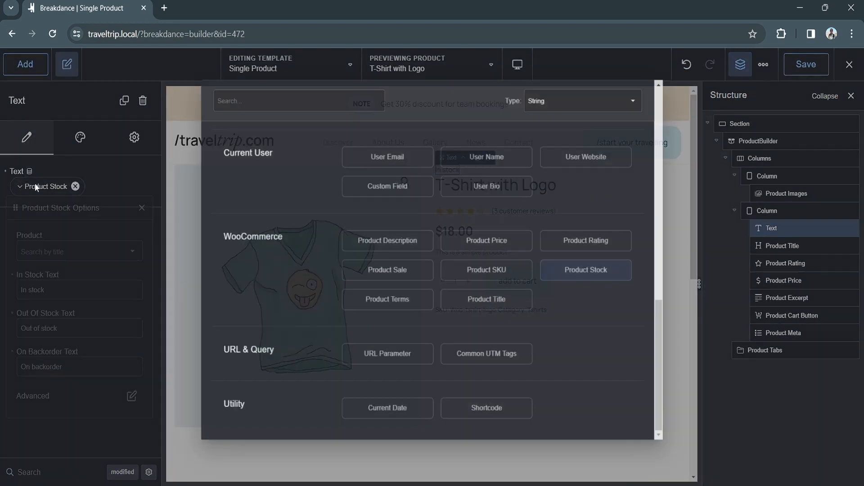
- Bind the Text to Product Terms and inspect its Taxonomy choices
click(387, 300)
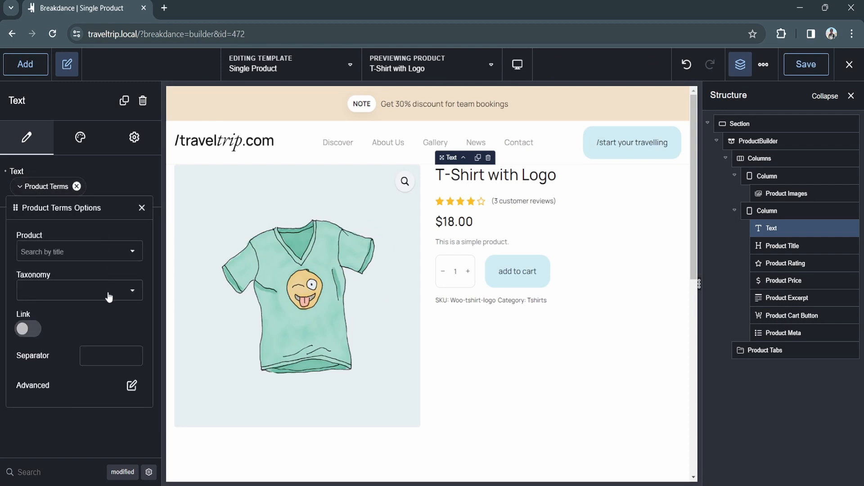
click(79, 290)
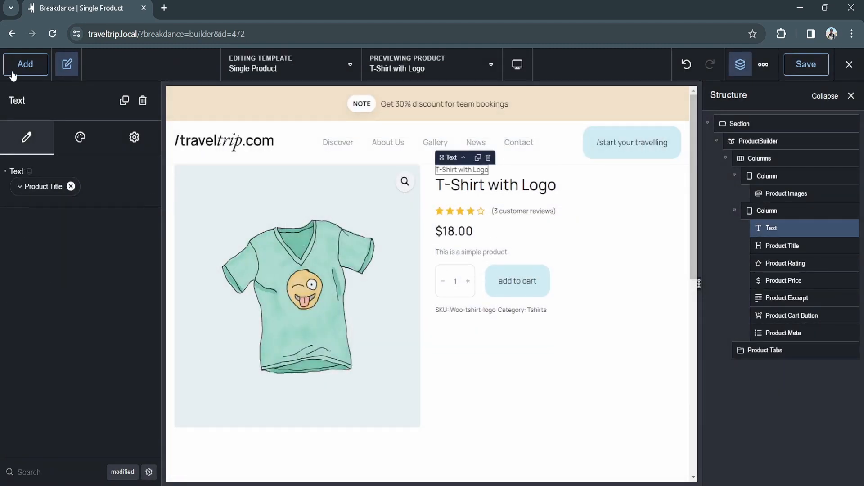
click(25, 64)
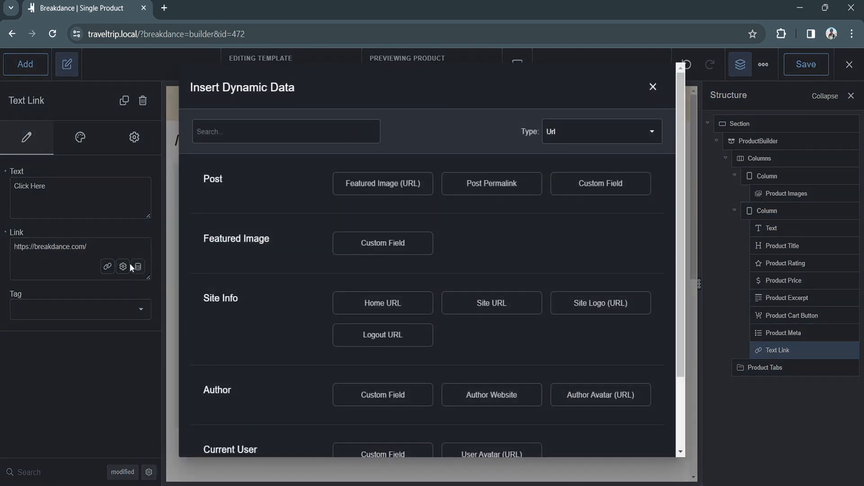
click(653, 87)
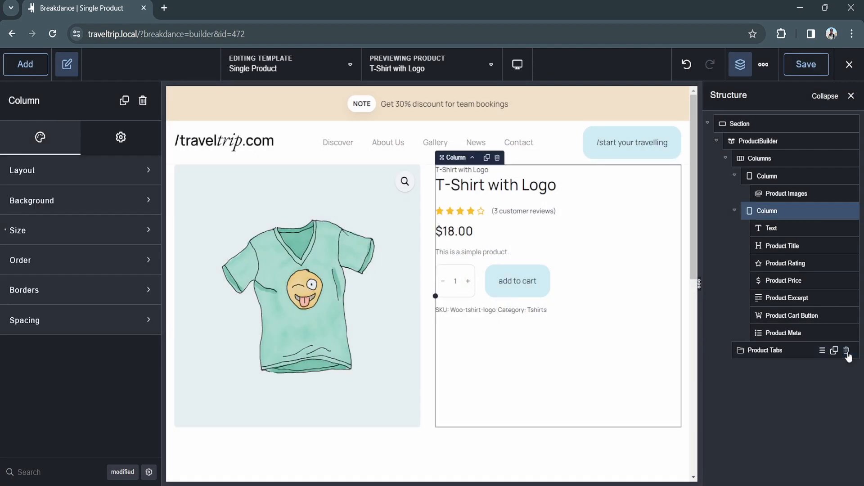
click(25, 63)
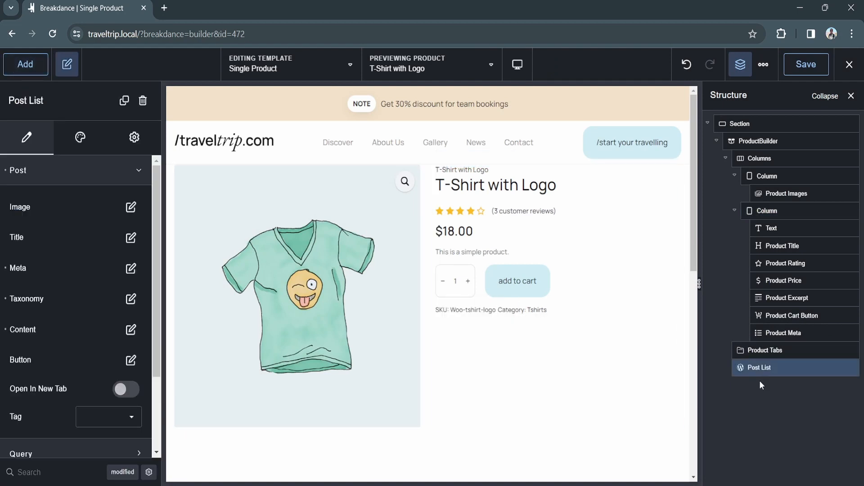
- Switch the Post List query to Custom
scroll(down, 3)
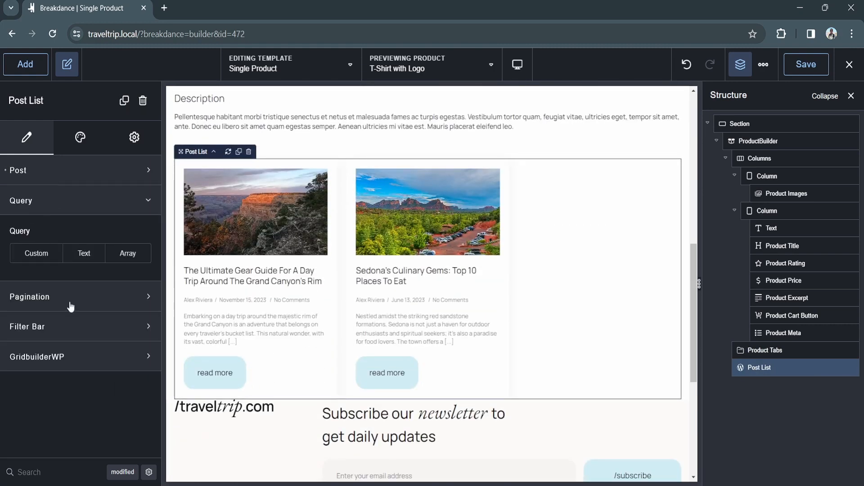
click(36, 253)
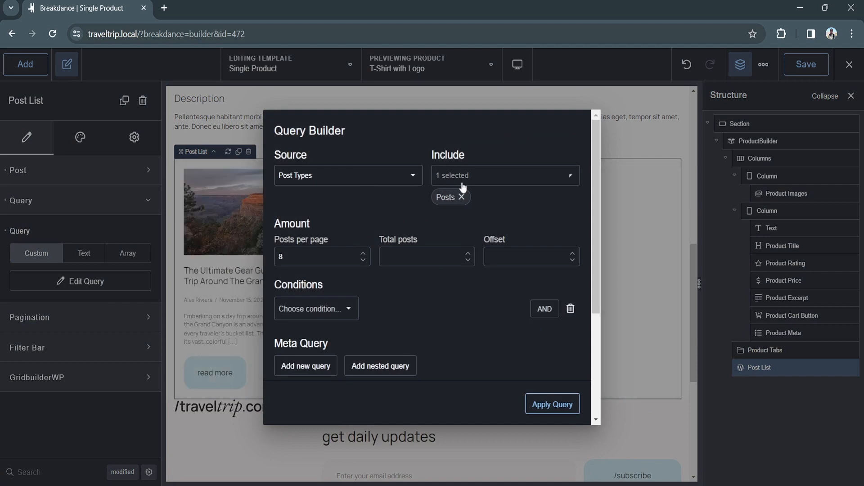
- Set the query to include Products with a Related source, browsing the taxonomy options
click(503, 176)
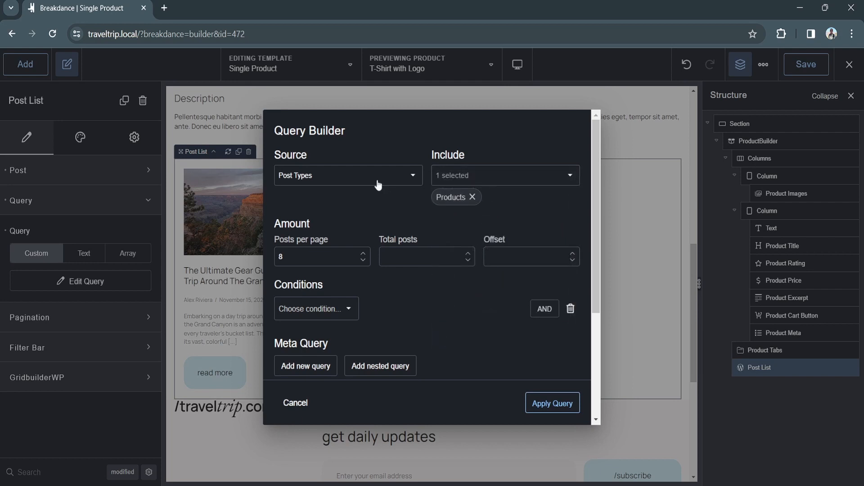
click(348, 175)
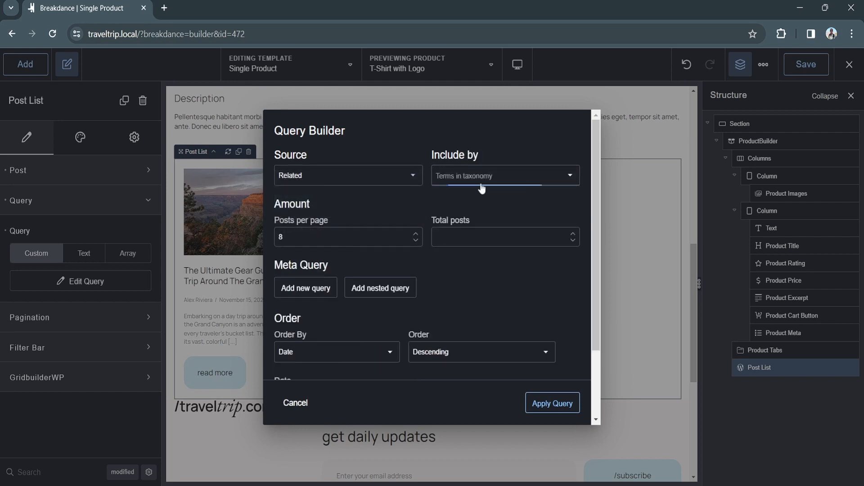
click(503, 176)
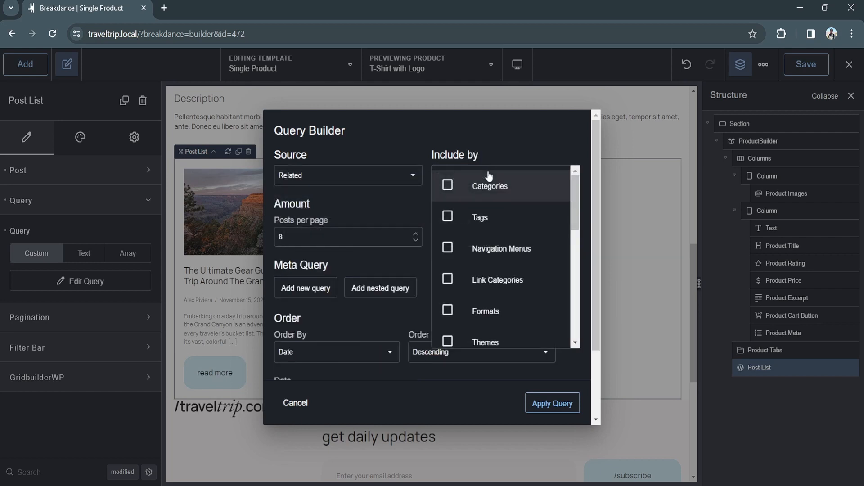
scroll(down, 3)
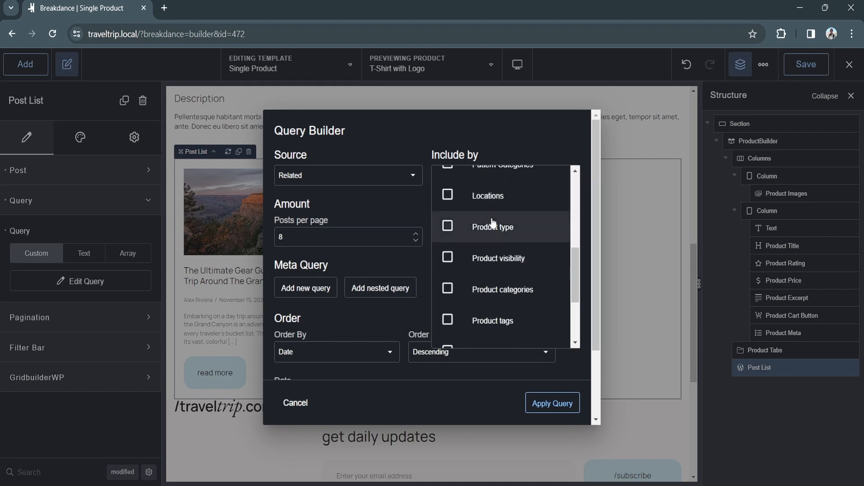